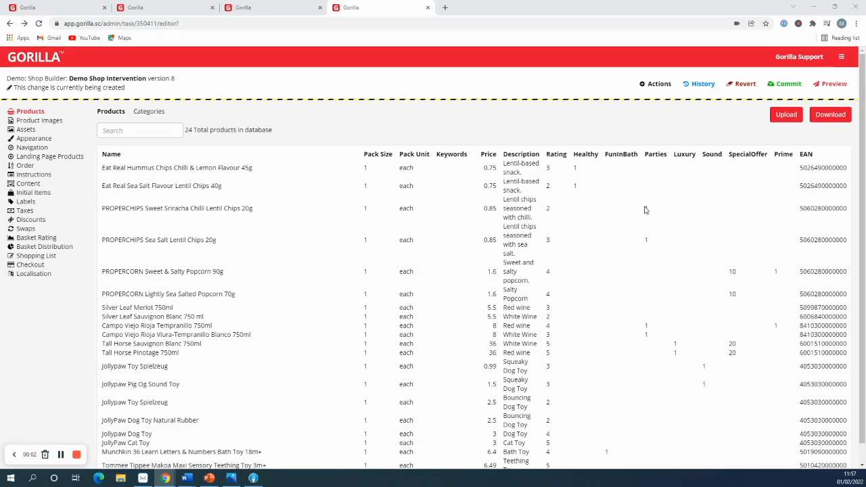
mouse_move(662, 219)
type("1")
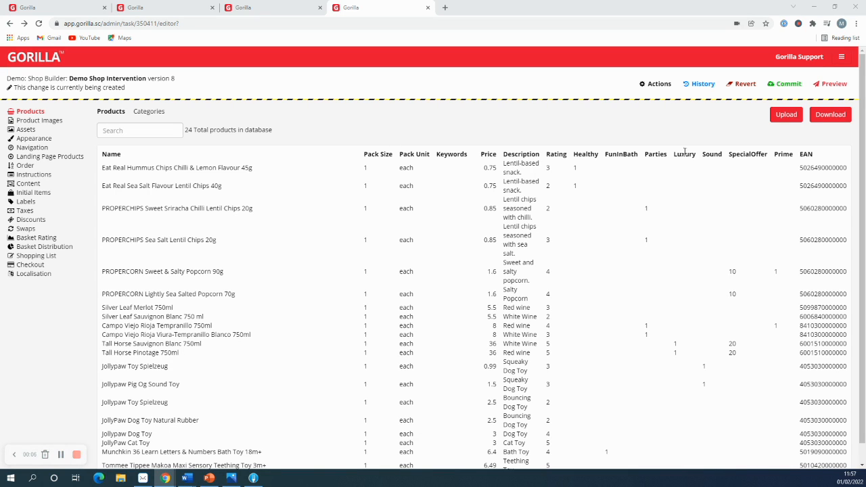
Create a discount named 'Discount' with an amount of 10.
double_click(747, 154)
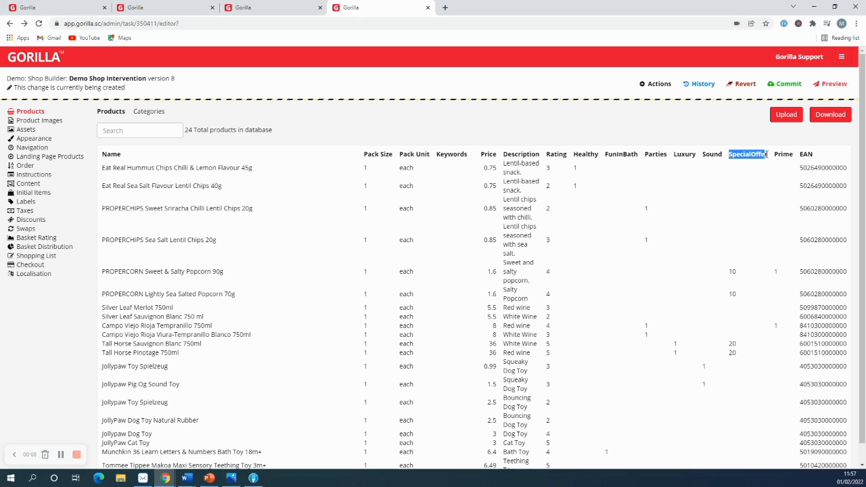
mouse_move(736, 286)
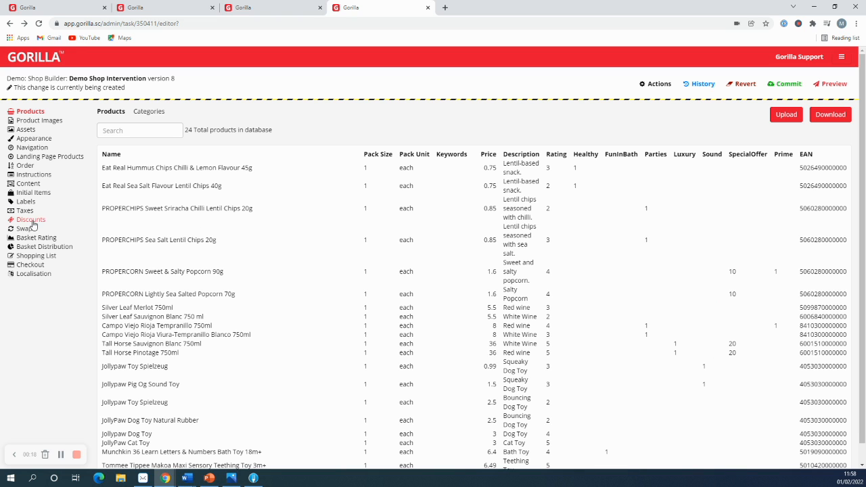
left_click(32, 219)
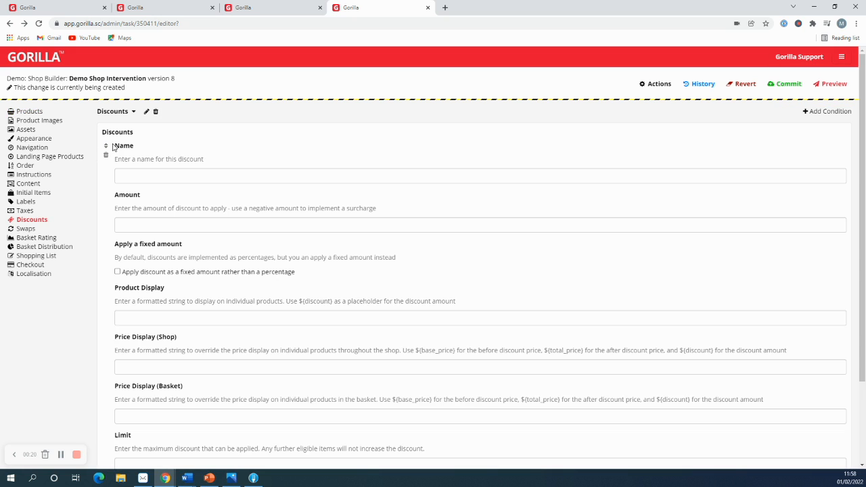
type("D")
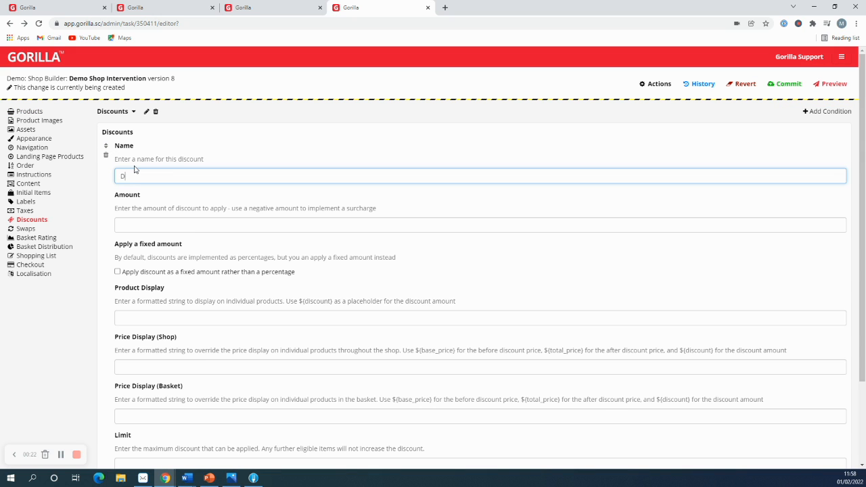
type("iscount")
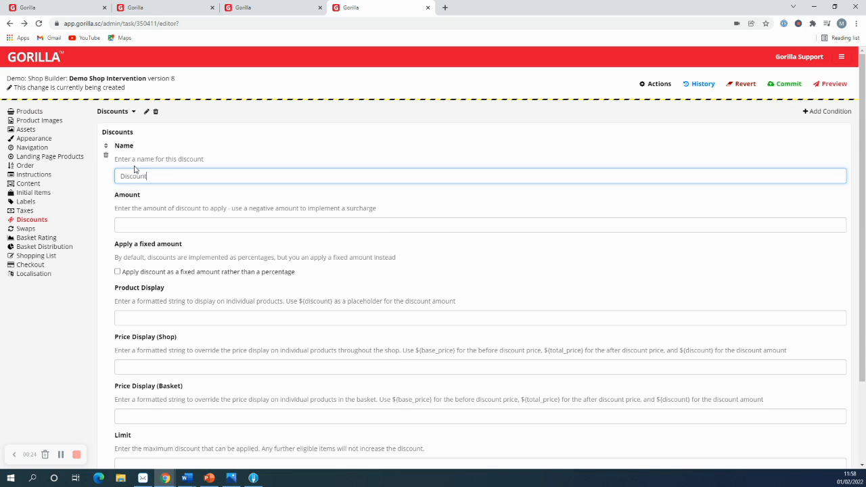
type("10")
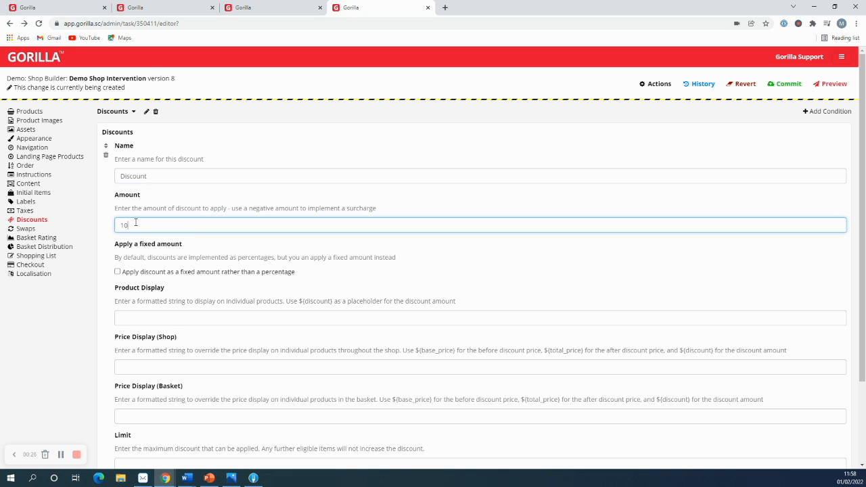
Set the product, shop and basket price displays to a red struck-through base price.
scroll("down", 3)
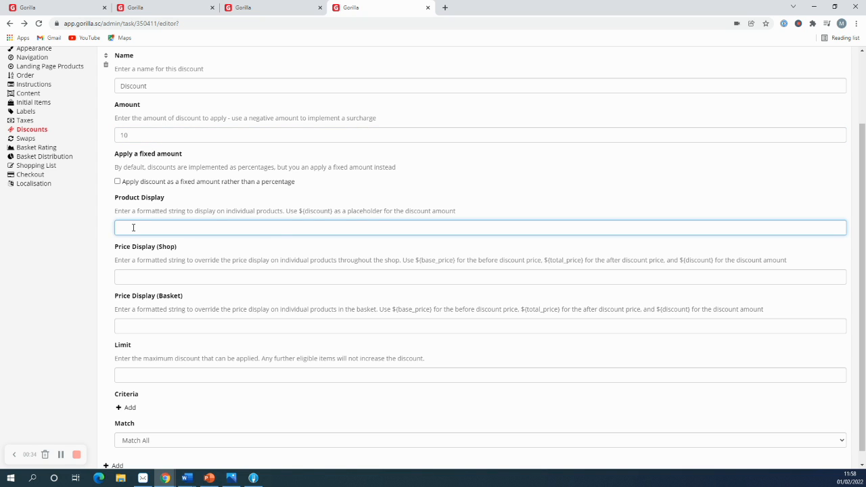
type("<span style='text-decoration:line-through; color:#e61234'>${base_price}</span> ${total_price}")
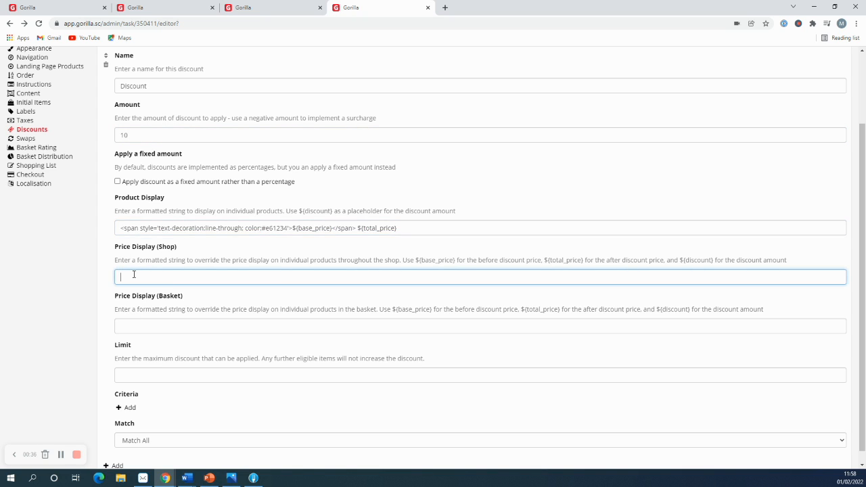
type("<span style='text-decoration:line-through; color:#e61234'>${base_price}</span> ${total_price}")
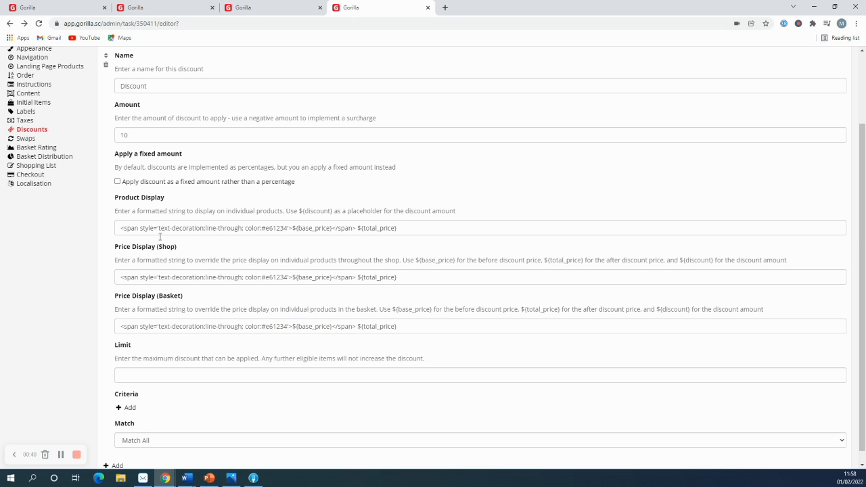
mouse_move(209, 298)
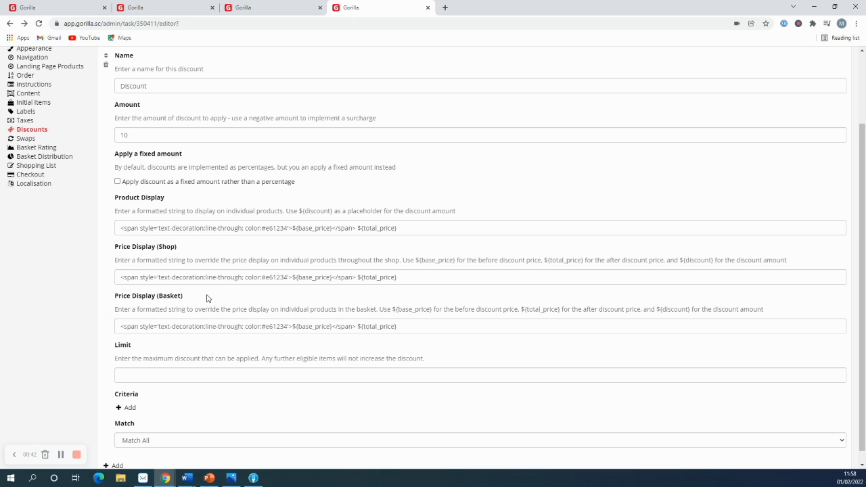
Add a criterion matching products whose SpecialOffer equals the fixed value 10.
scroll("down", 3)
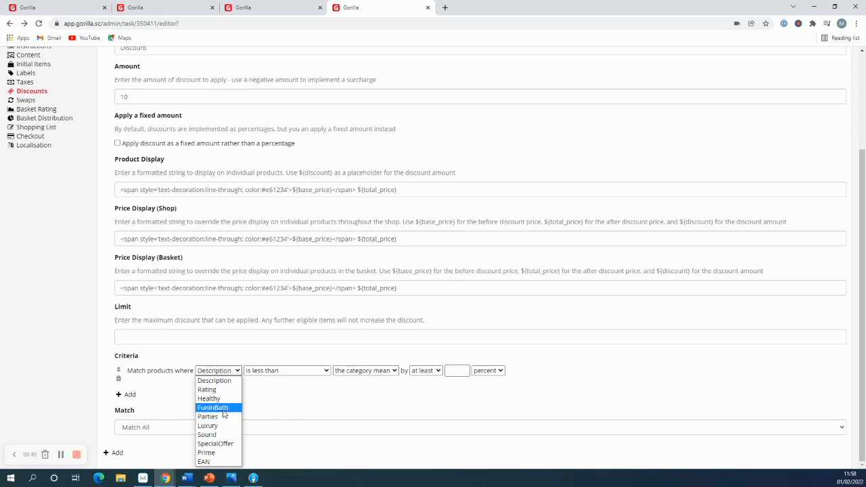
left_click(215, 443)
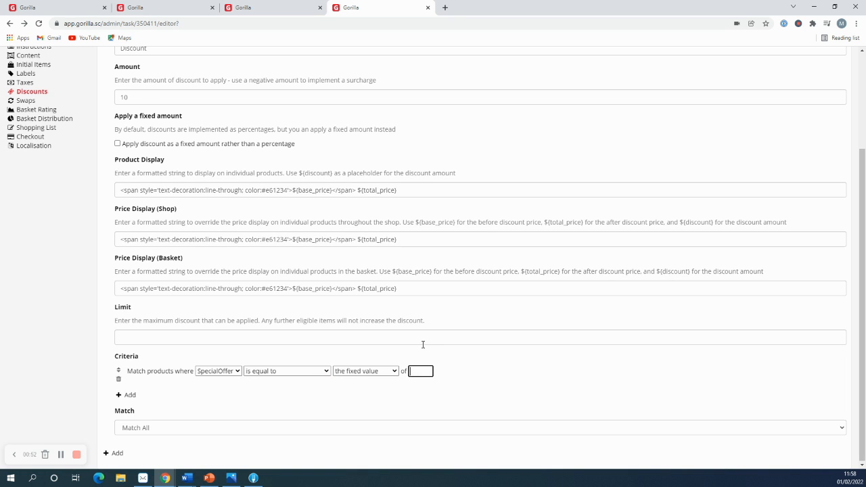
type("10")
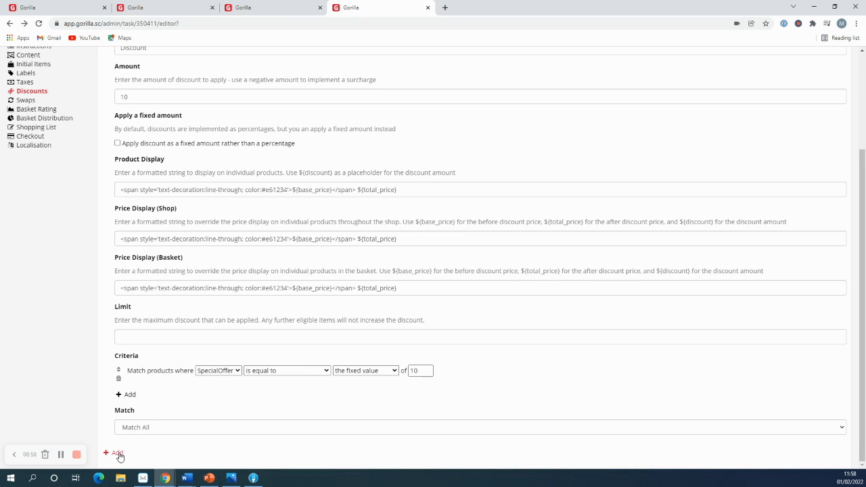
Add 'Super Discount' worth 20, showing red struck-through original prices.
left_click(117, 452)
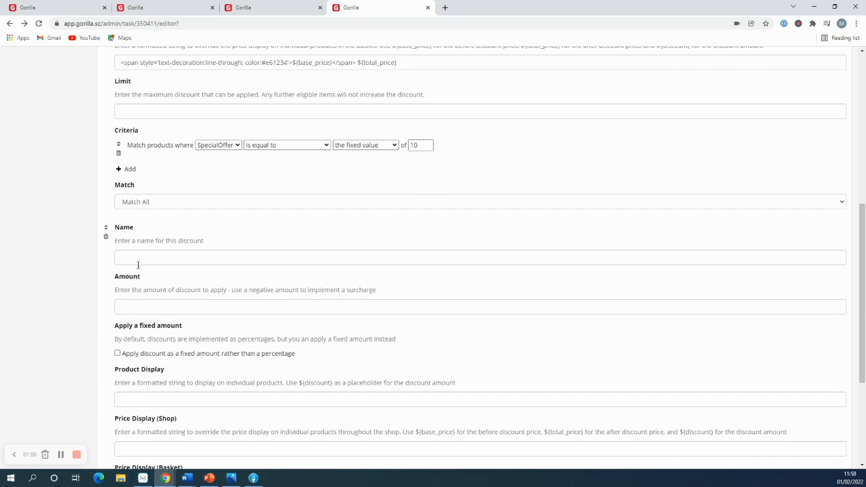
type("Super Discount")
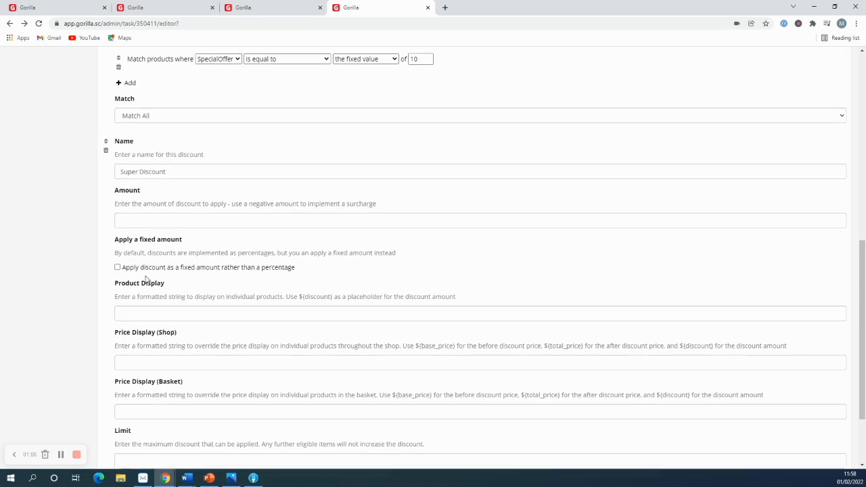
type("20")
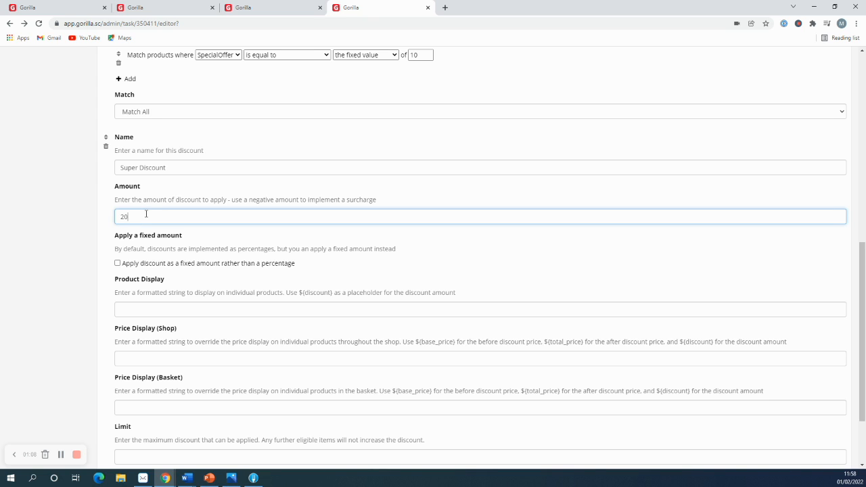
scroll("down", 3)
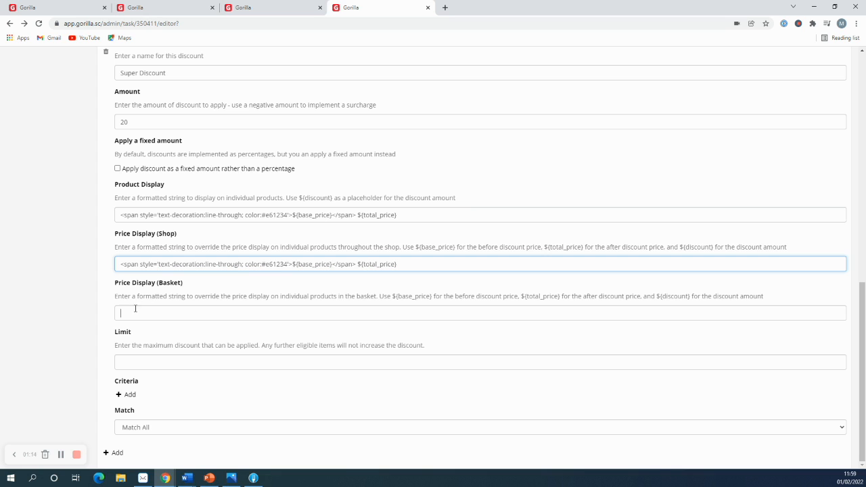
type("<span style='text-decoration:line-through; color:#e61234'>${base_price}</span> ${total_price}")
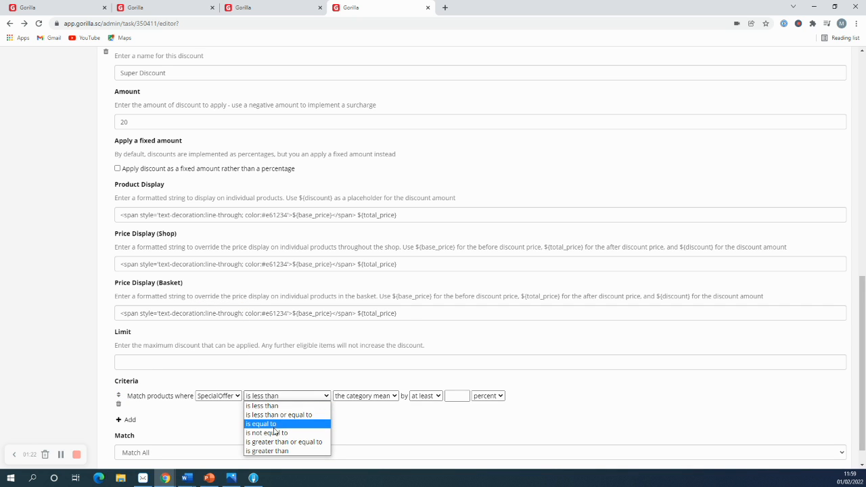
Limit Super Discount to SpecialOffer 20, then start a preview with the Discounts condition.
left_click(260, 423)
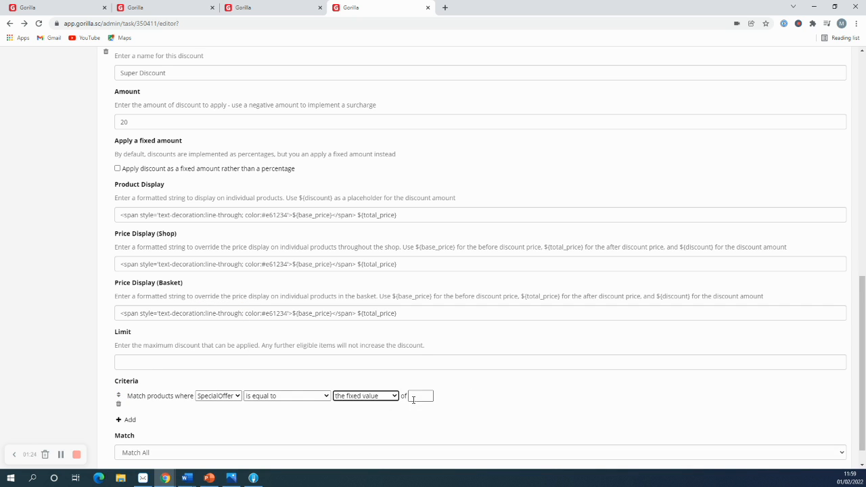
type("20")
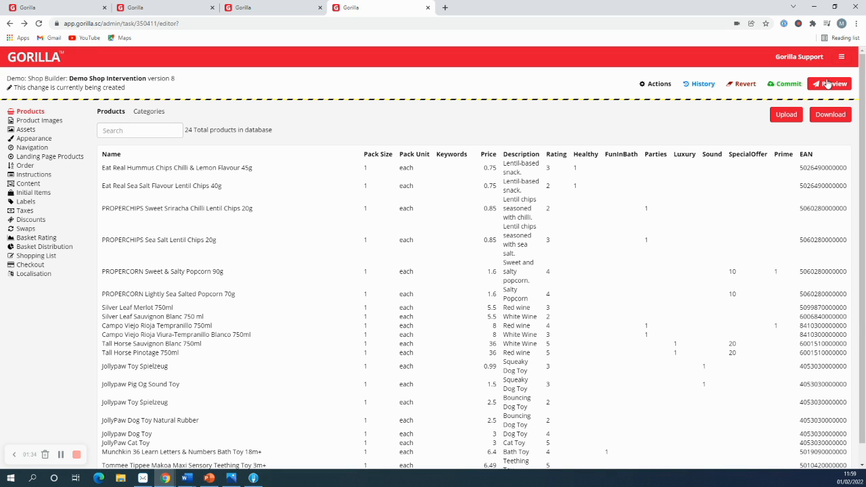
left_click(829, 83)
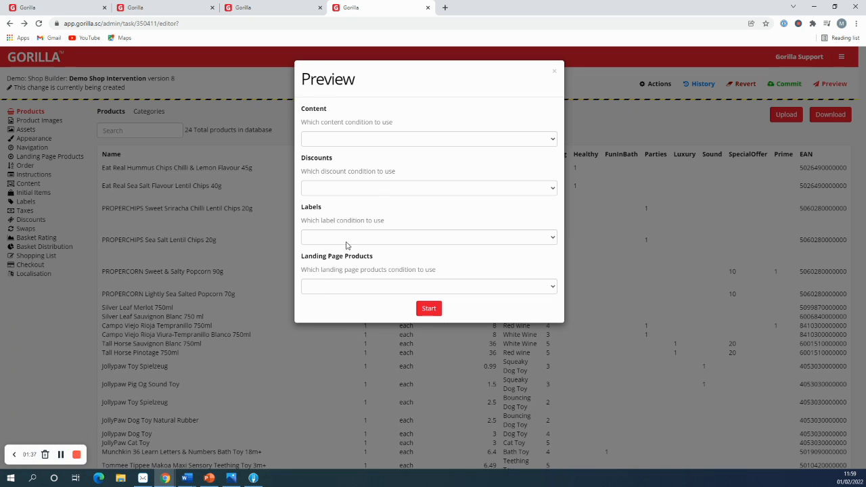
left_click(429, 188)
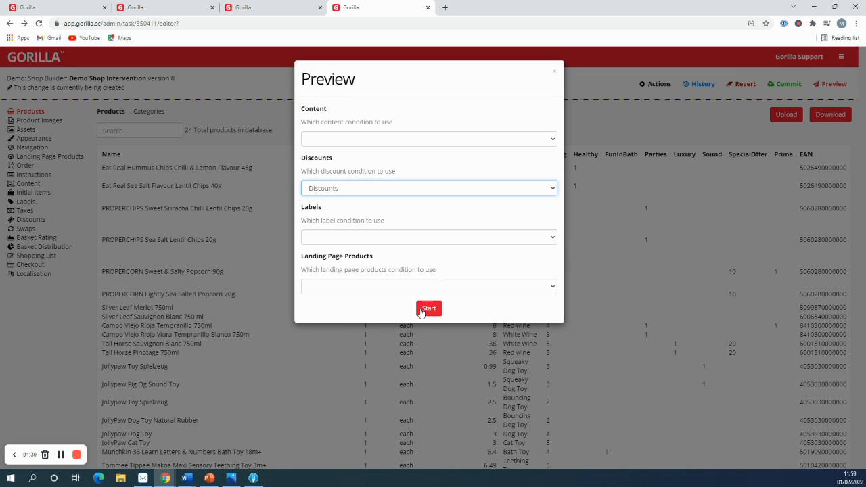
left_click(428, 308)
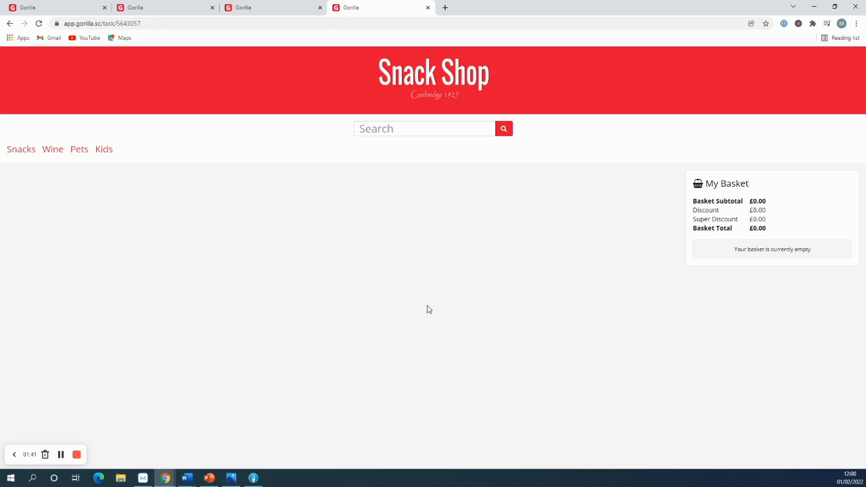
Add Tall Horse Sauvignon Blanc (Wine) and PROPERCORN Sweet & Salty Popcorn 90g (Snacks) to the basket.
left_click(52, 149)
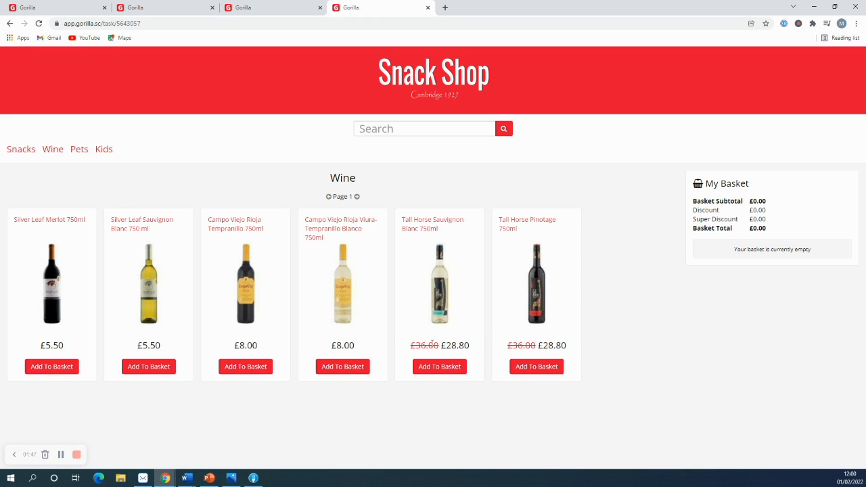
mouse_move(485, 354)
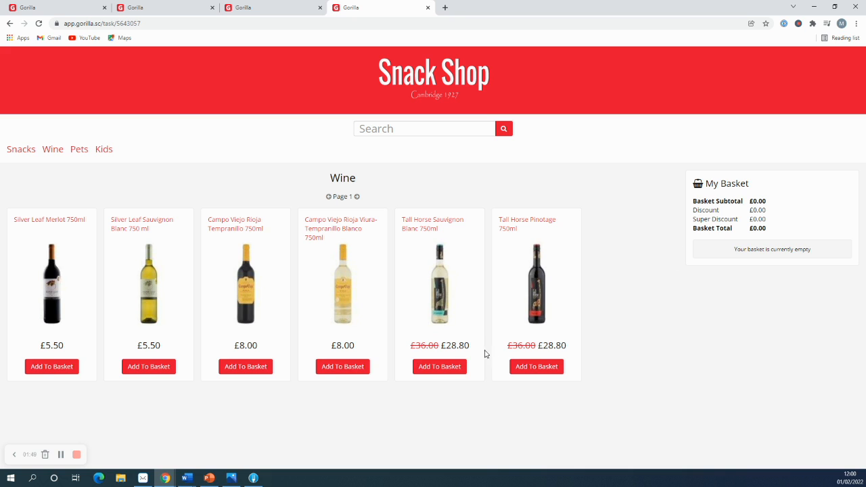
left_click(438, 366)
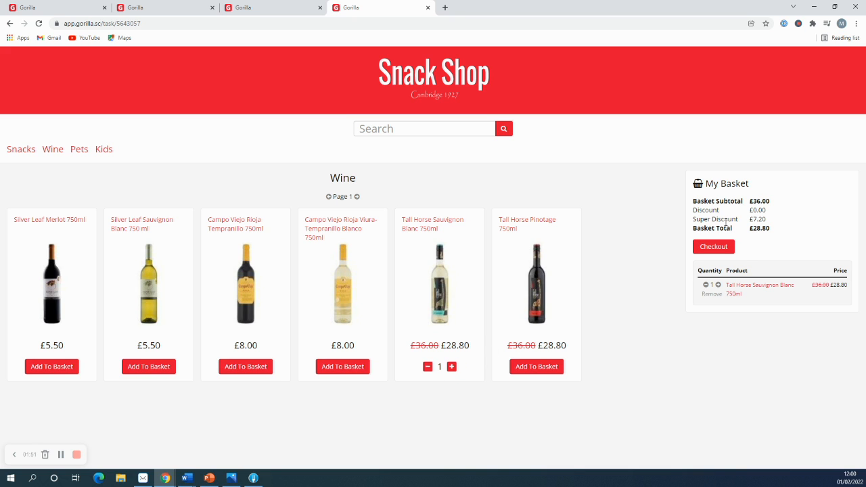
left_click(20, 149)
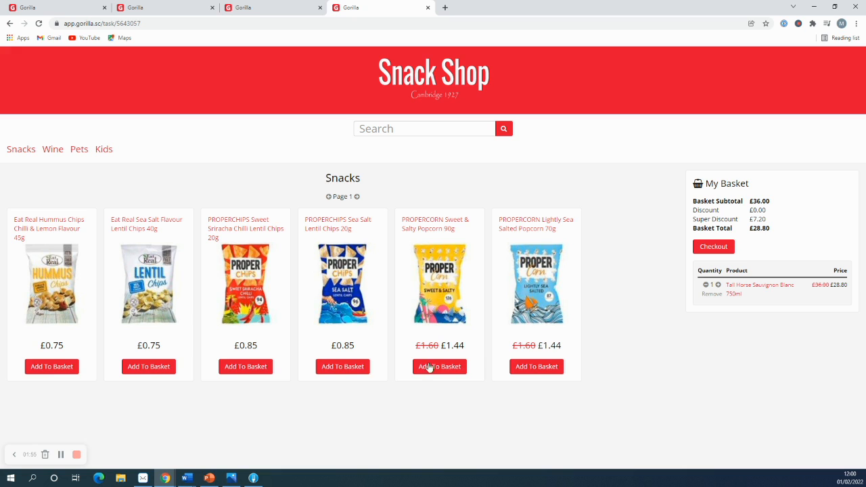
left_click(439, 366)
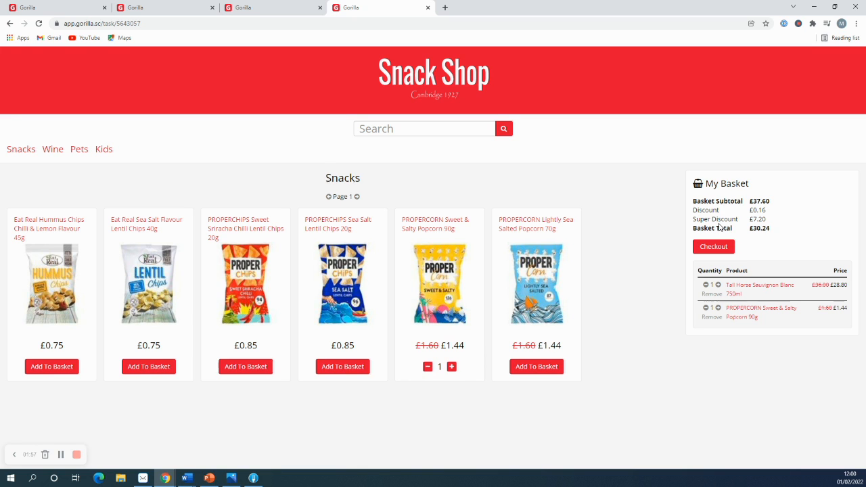